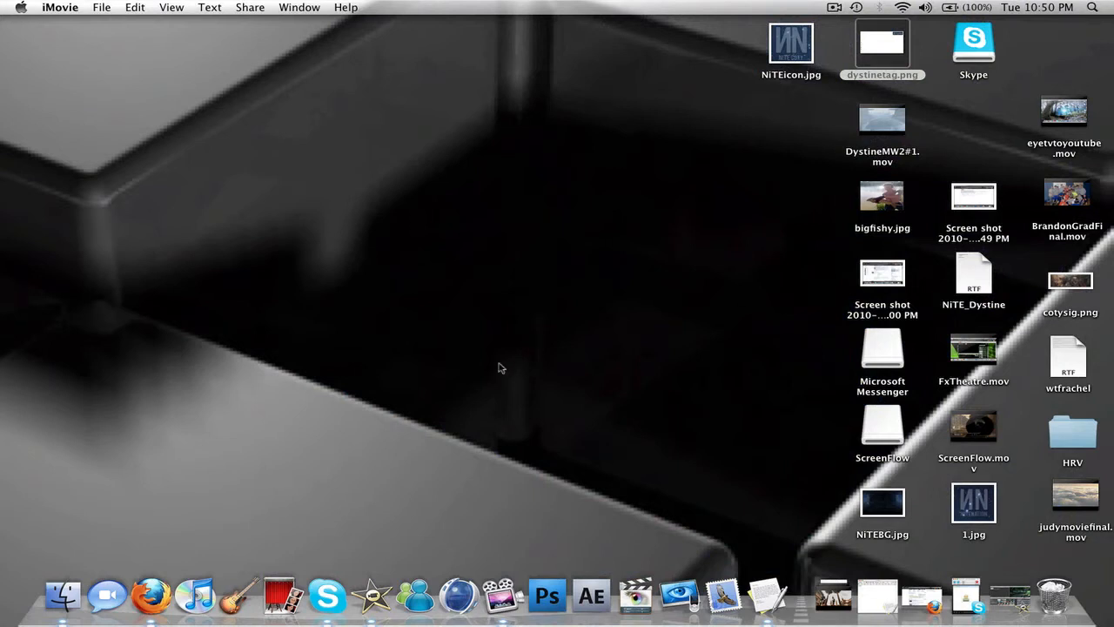
{"action": "mouse_move", "coordinate": [373, 613]}
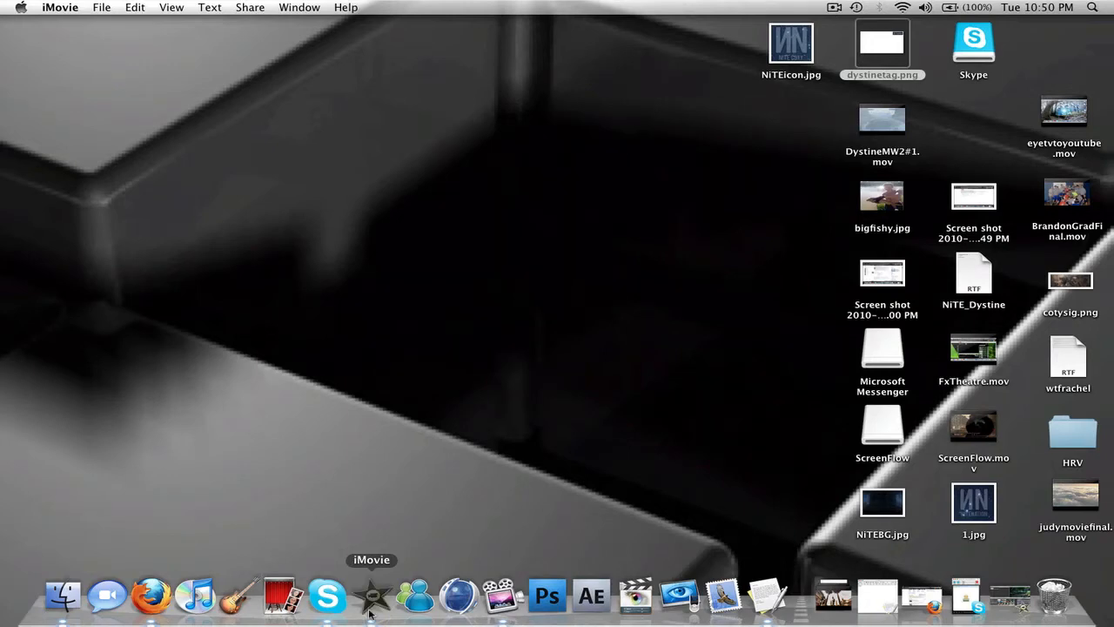
- Add a freeze frame of the opening jungle clip in the iMovie project
{"action": "left_click", "coordinate": [371, 599]}
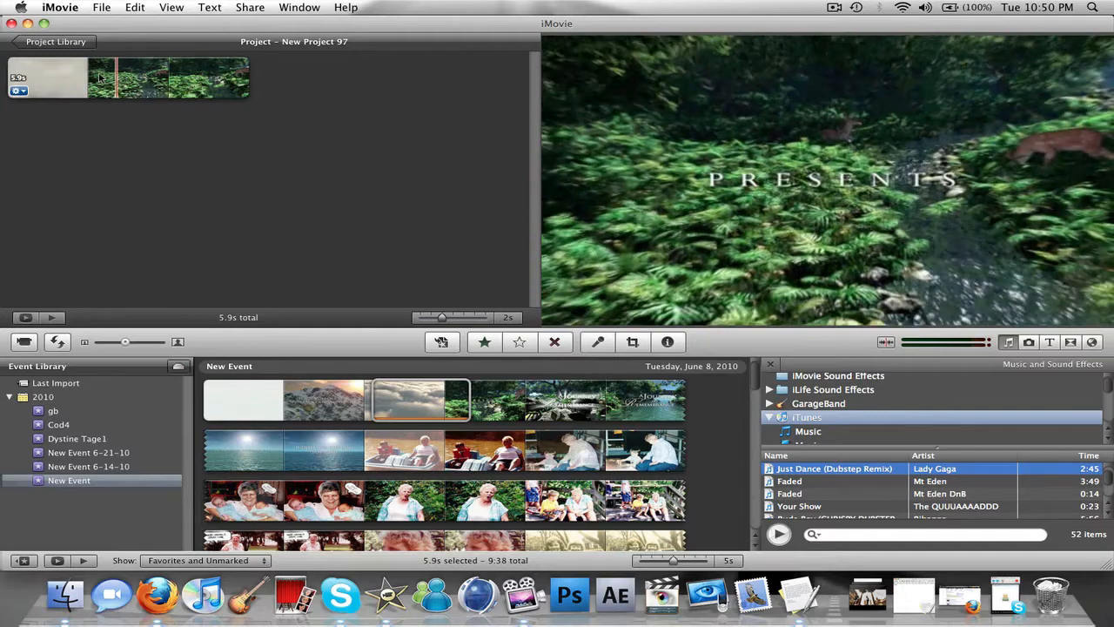
{"action": "right_click", "coordinate": [104, 78]}
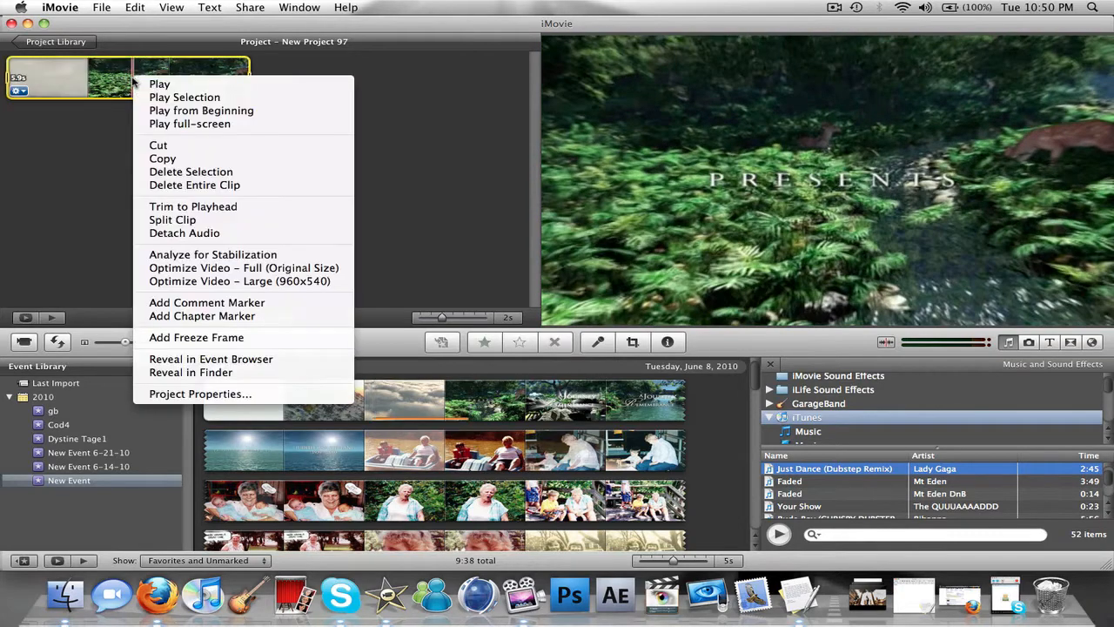
{"action": "left_click", "coordinate": [111, 78]}
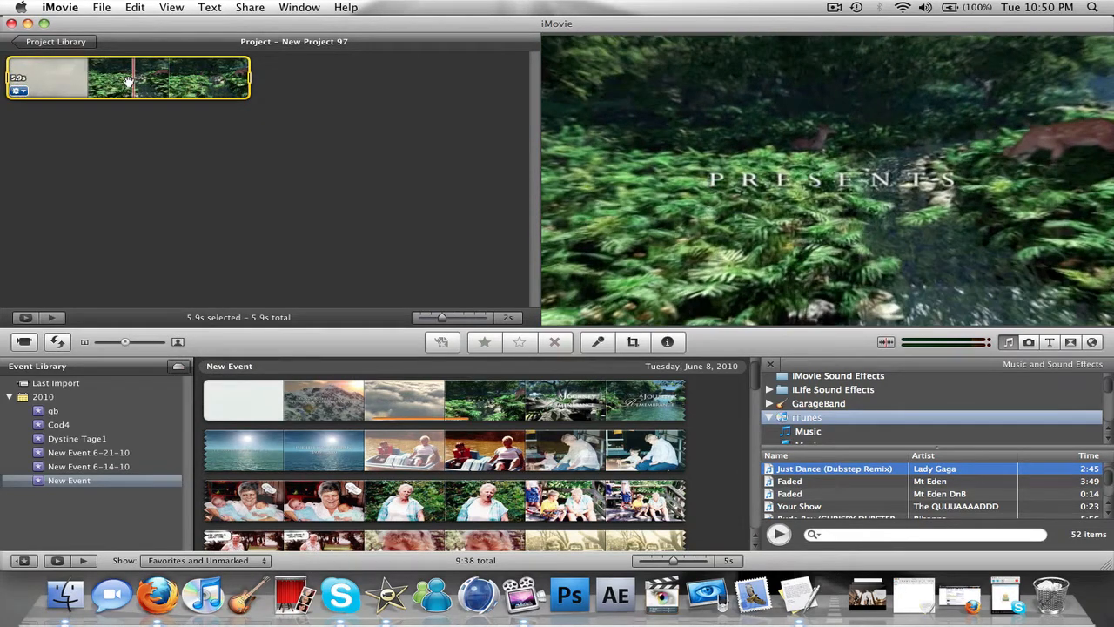
{"action": "right_click", "coordinate": [128, 81]}
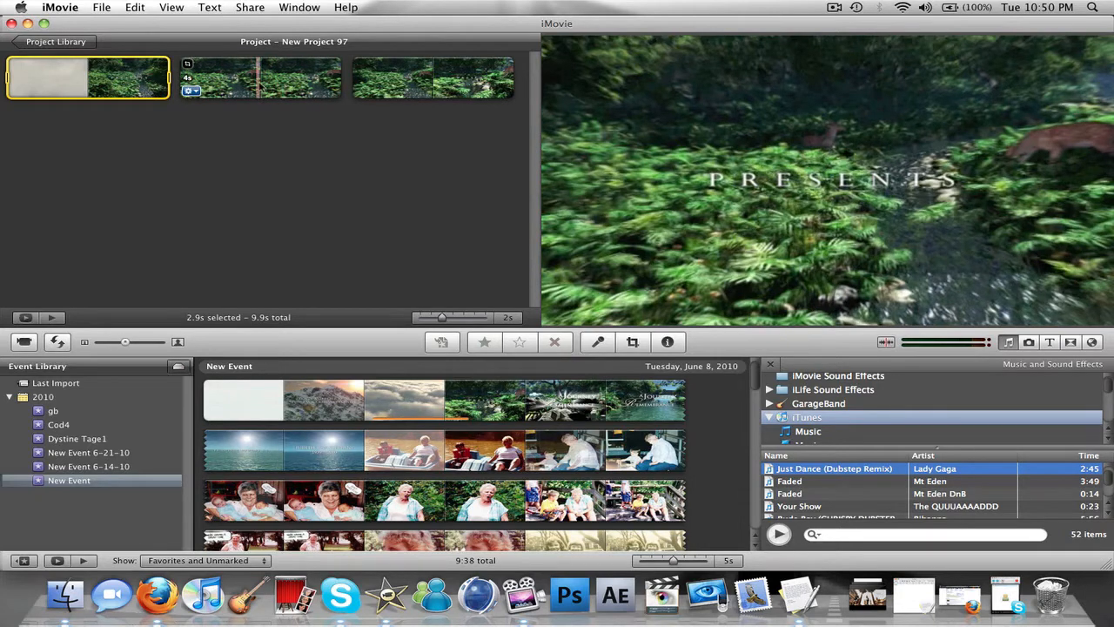
- Reveal the freeze-frame still as Still 1.jpeg in Finder's Stills folder
{"action": "right_click", "coordinate": [262, 83]}
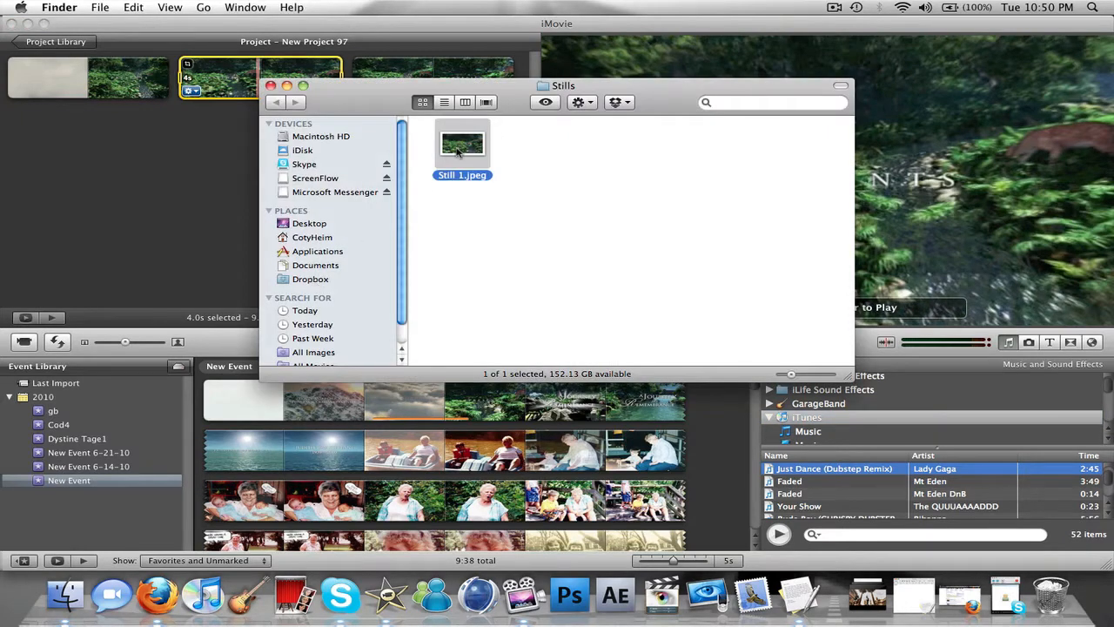
{"action": "right_click", "coordinate": [463, 143]}
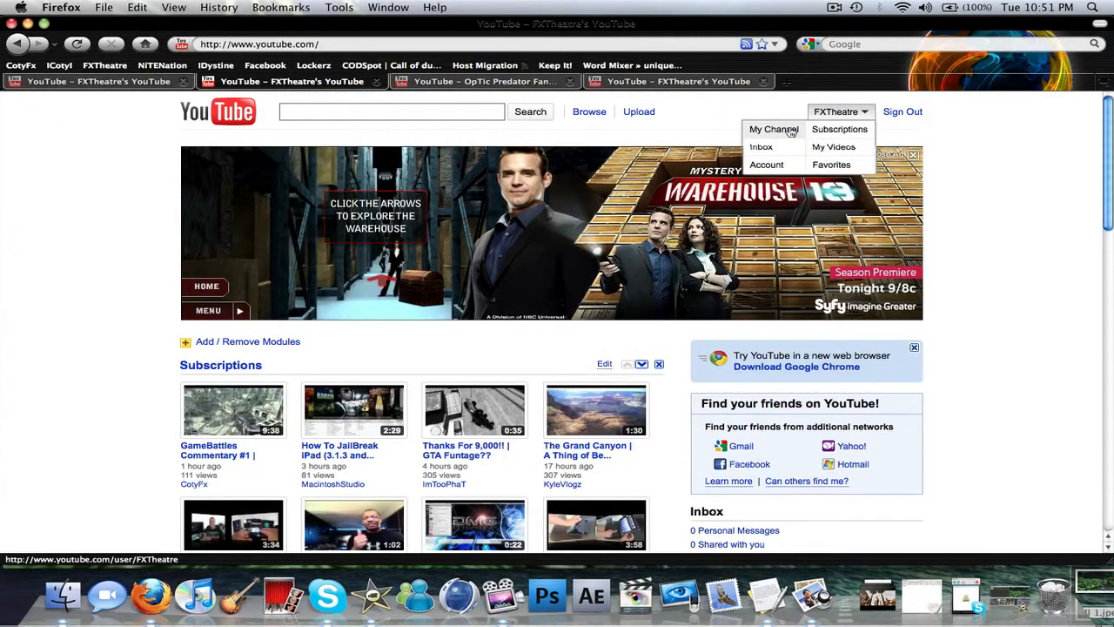
- Go to My Channel and show its Themes and Colors editing options
{"action": "left_click", "coordinate": [773, 129]}
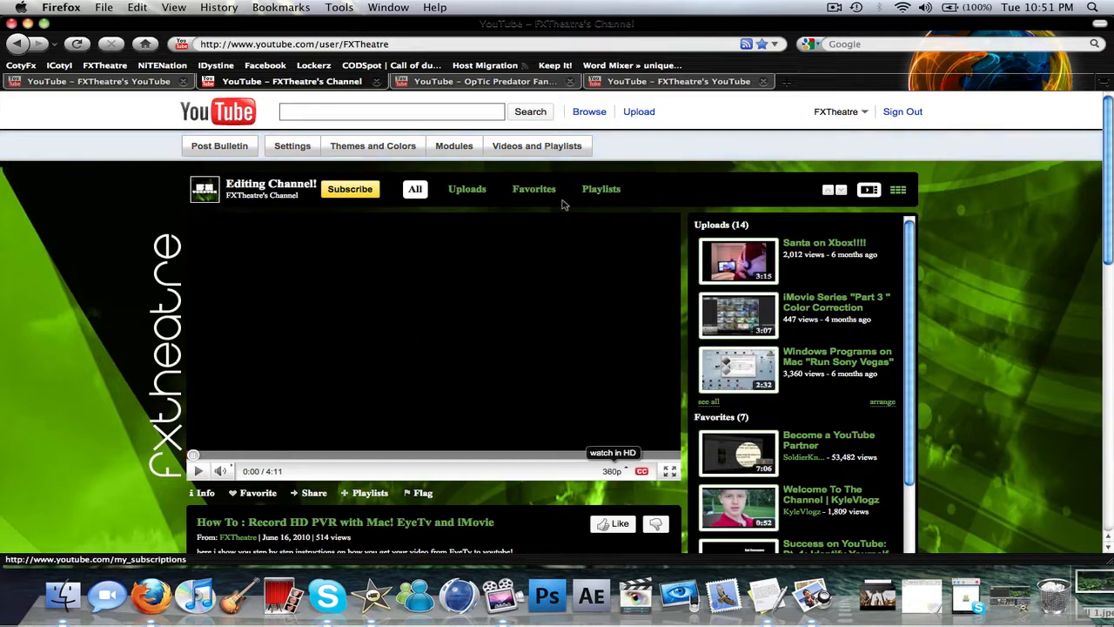
{"action": "left_click", "coordinate": [537, 146]}
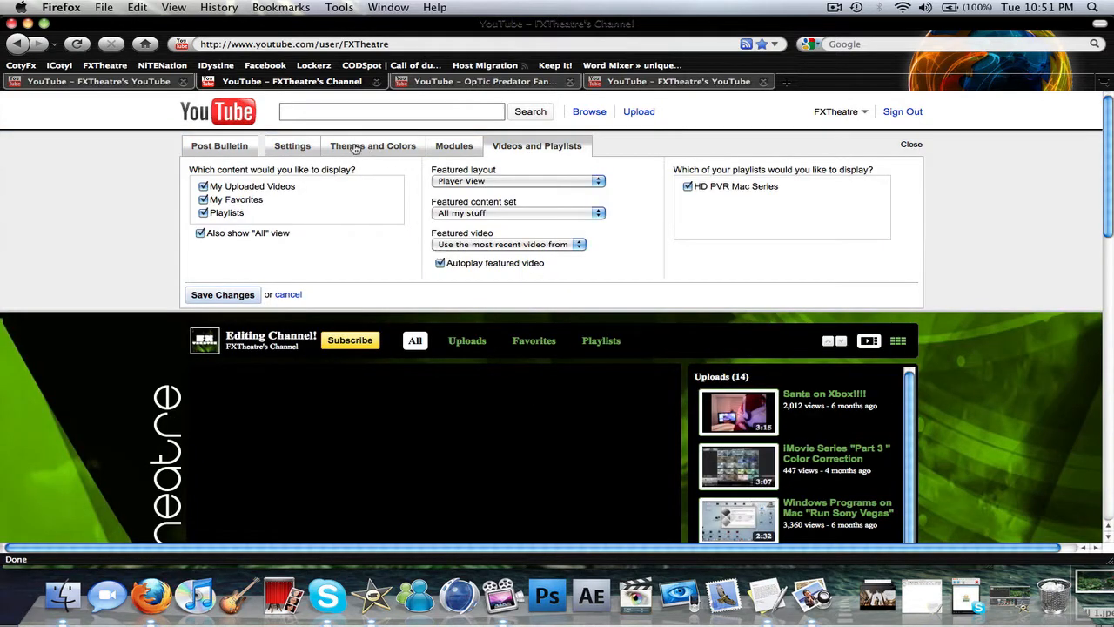
{"action": "left_click", "coordinate": [373, 146]}
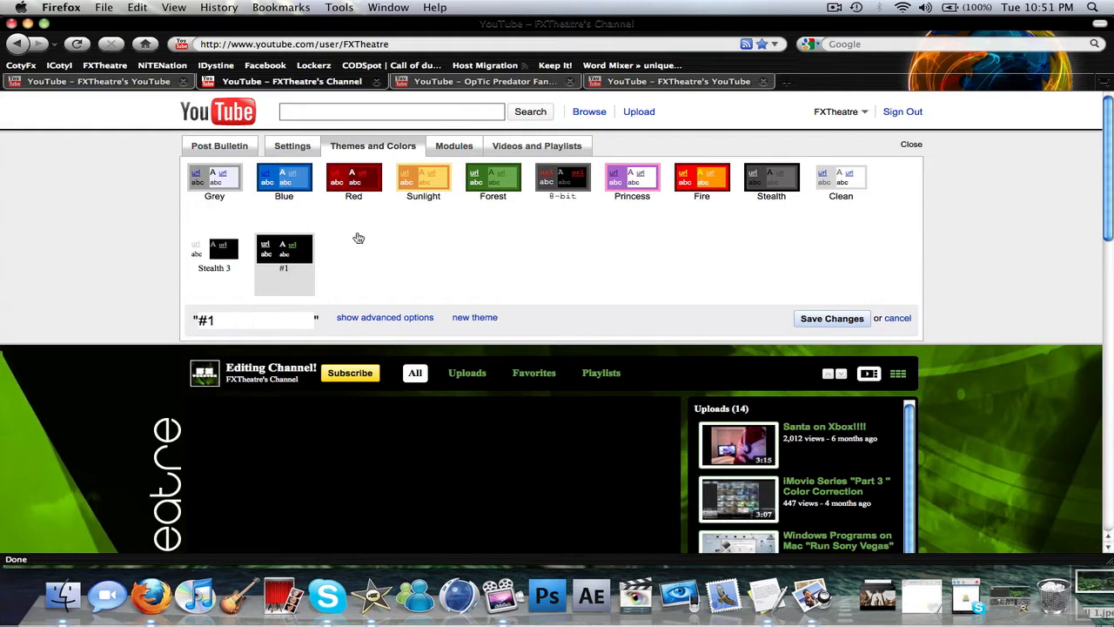
- Create a new channel theme and upload Still 1.jpeg from the Desktop as its background image
{"action": "left_click", "coordinate": [383, 317]}
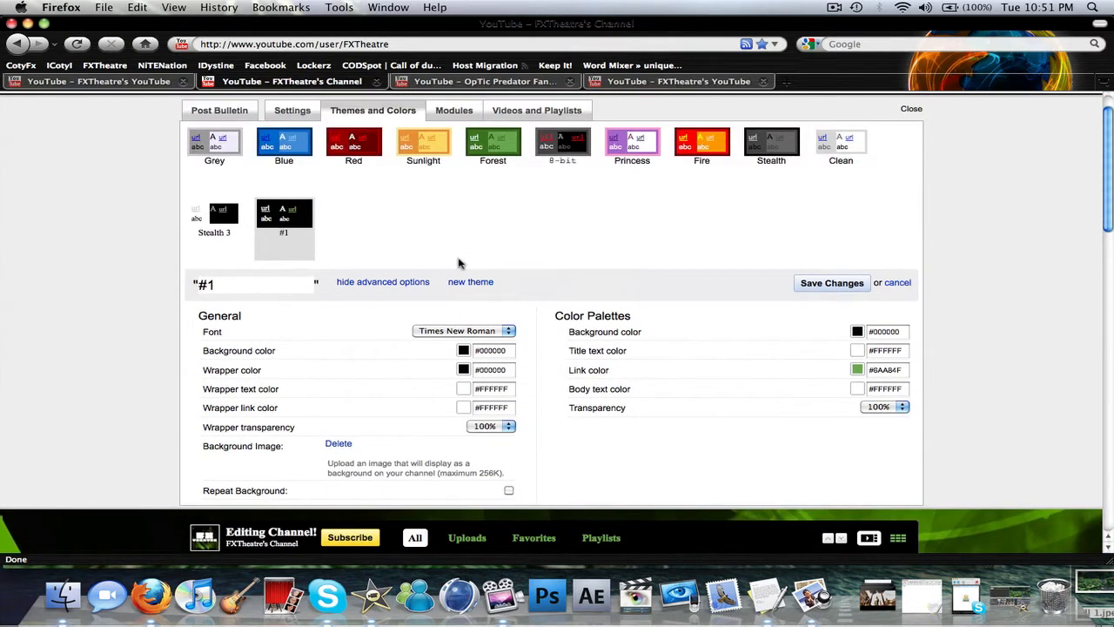
{"action": "left_click", "coordinate": [470, 282]}
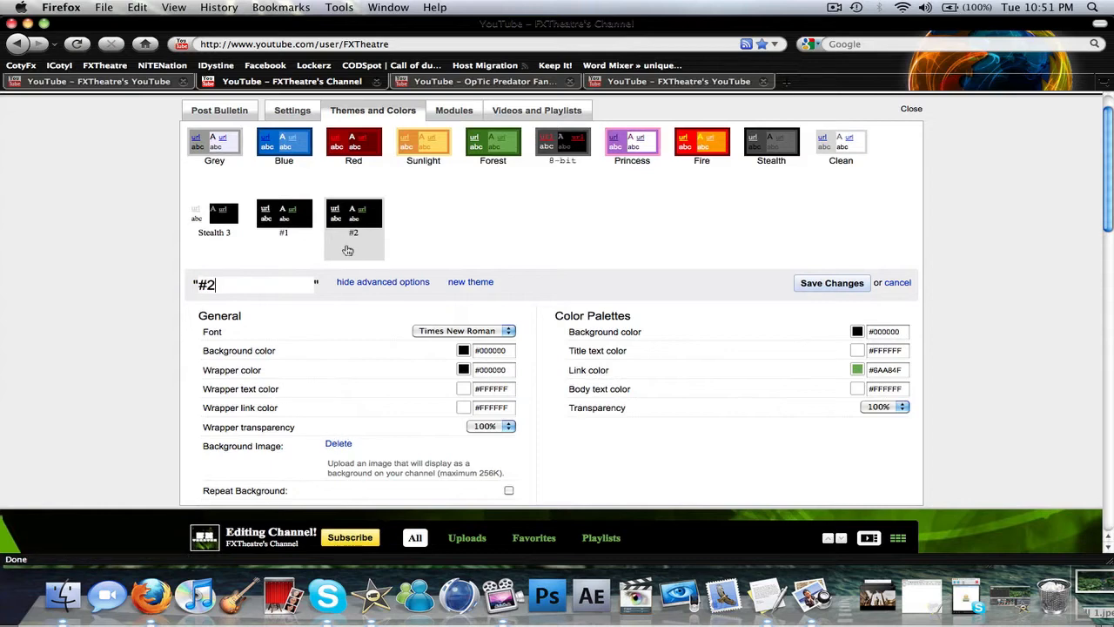
{"action": "left_click", "coordinate": [446, 446]}
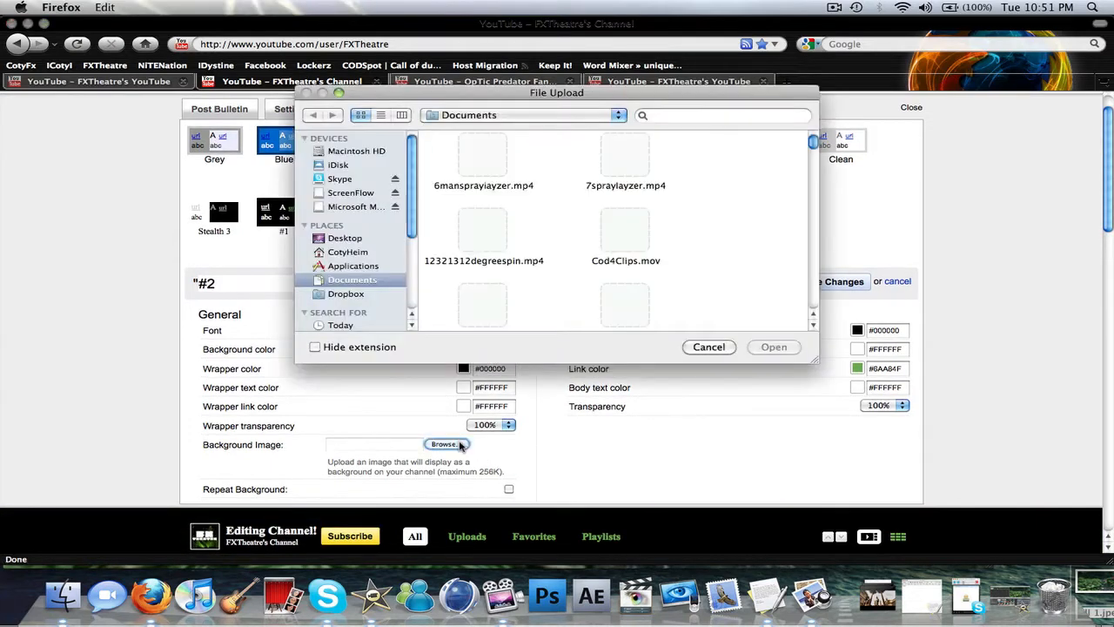
{"action": "left_click", "coordinate": [345, 237]}
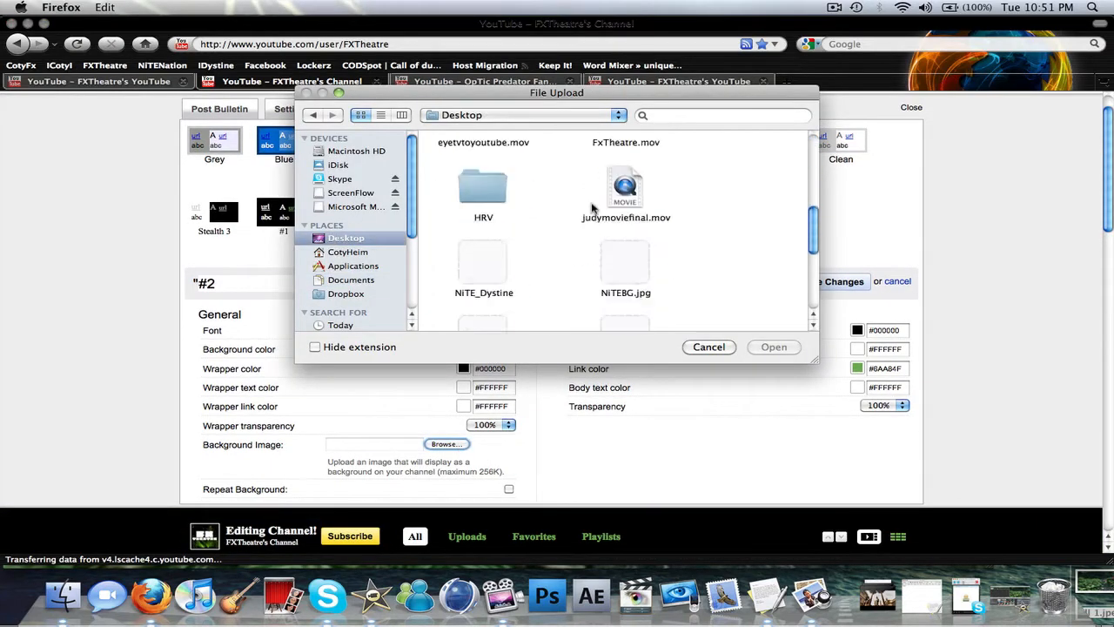
{"action": "scroll", "scroll_direction": "down", "scroll_amount": 3}
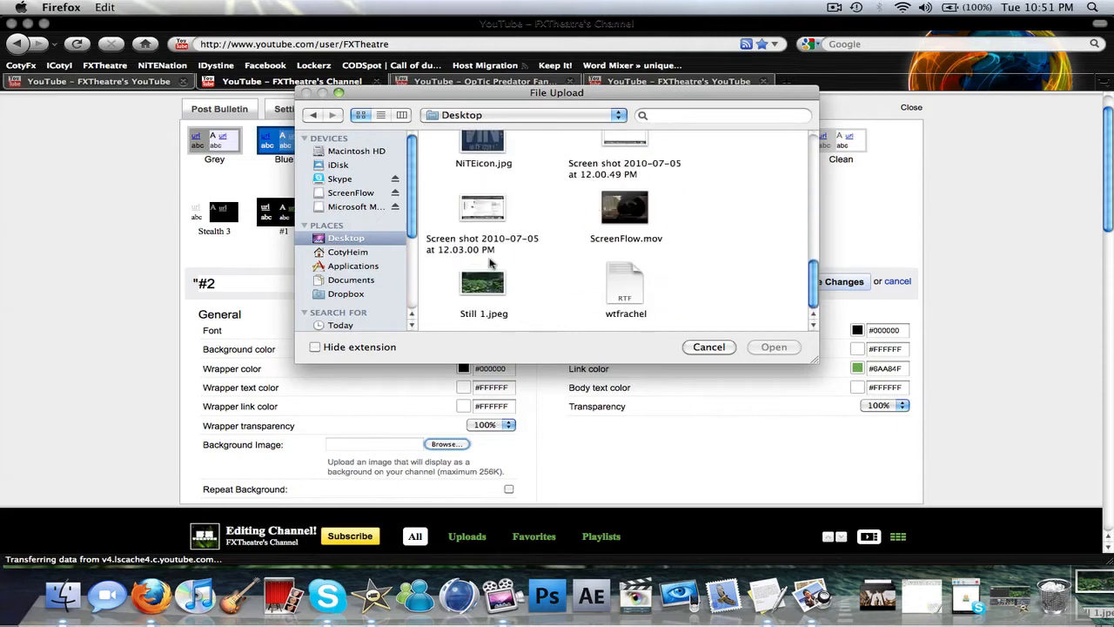
{"action": "left_click", "coordinate": [708, 346]}
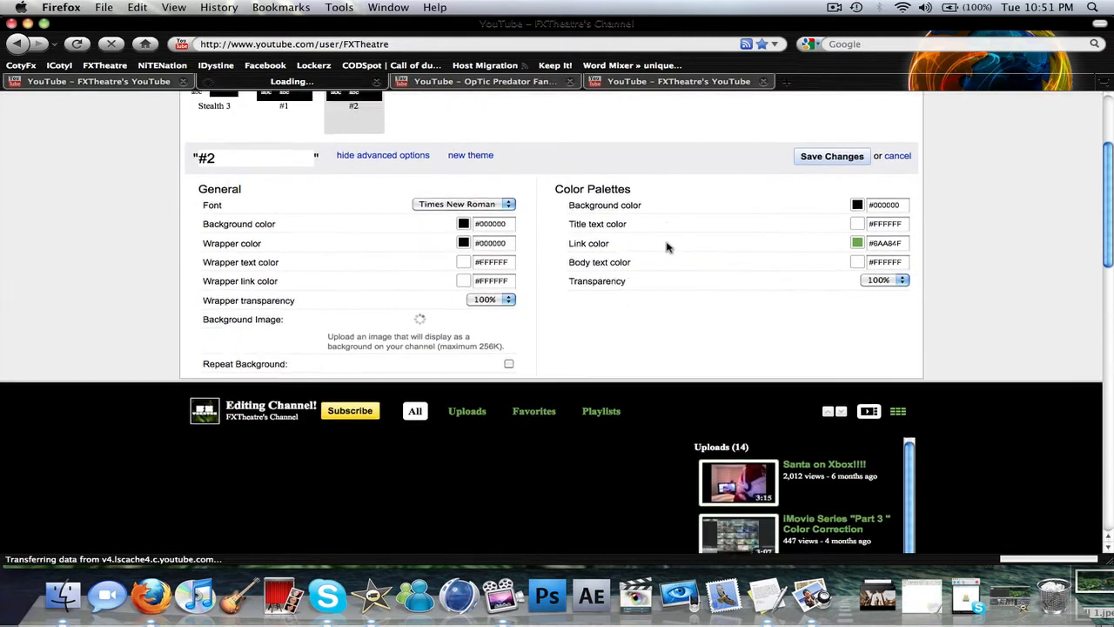
{"action": "scroll", "scroll_direction": "down", "scroll_amount": 3}
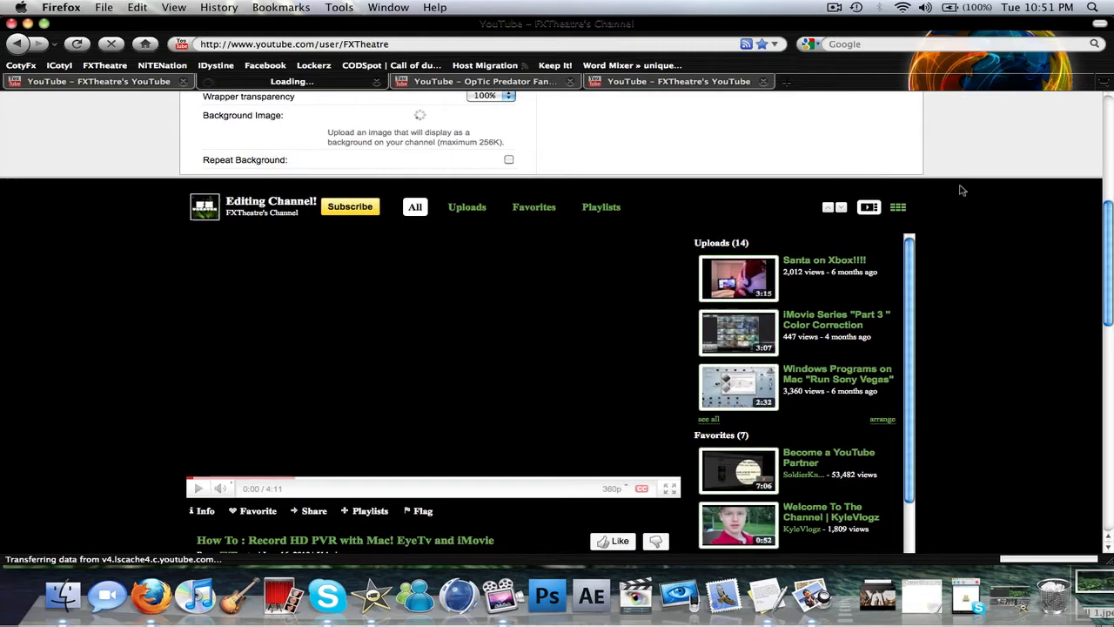